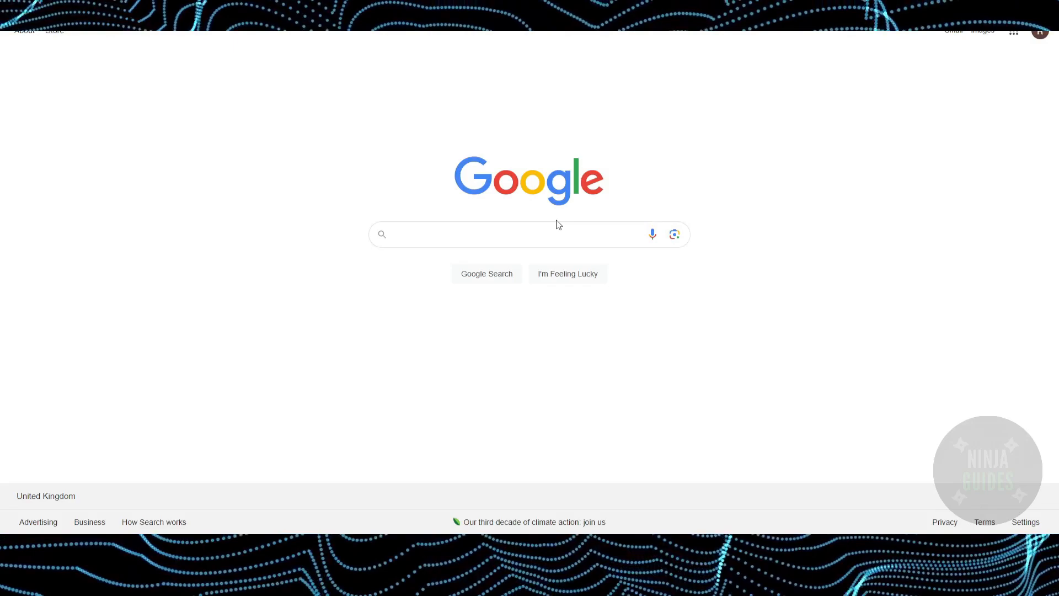
- Run a Google search for 'smartshort'
{"action": "left_click", "coordinate": [553, 234]}
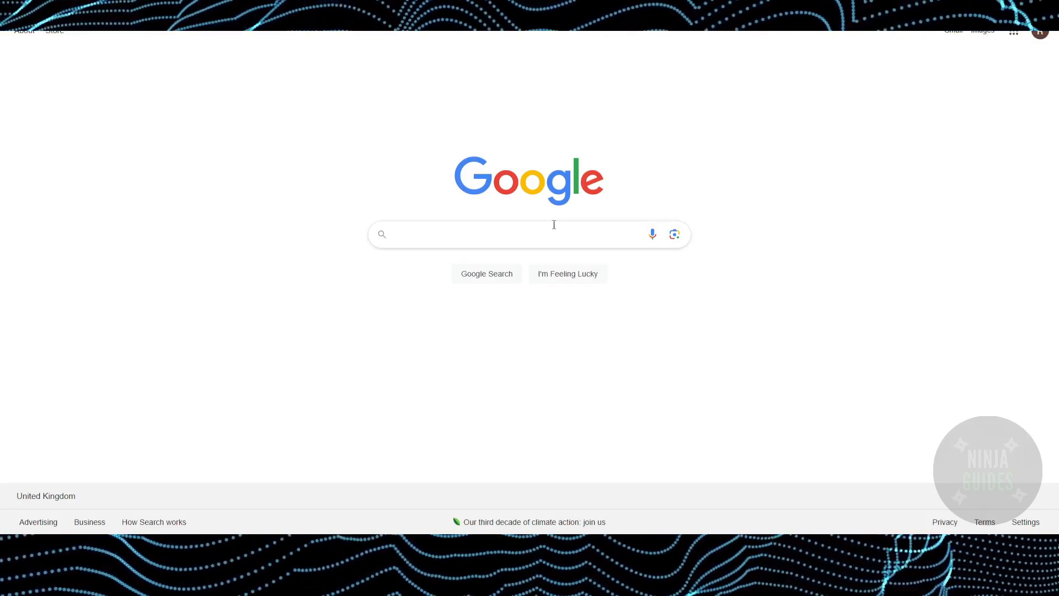
{"action": "type", "text": "sma"}
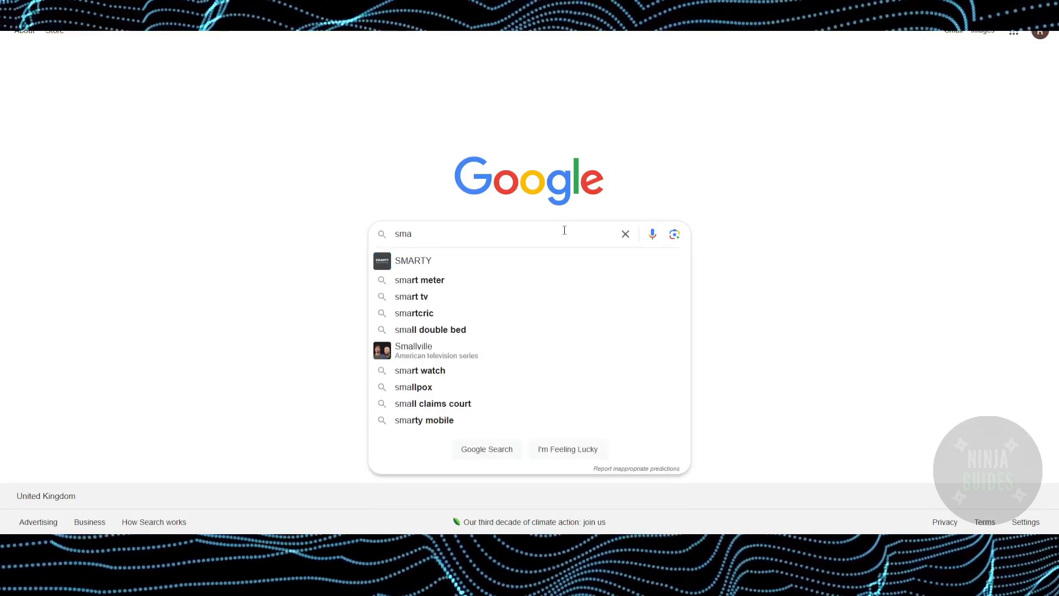
{"action": "type", "text": "smartshort"}
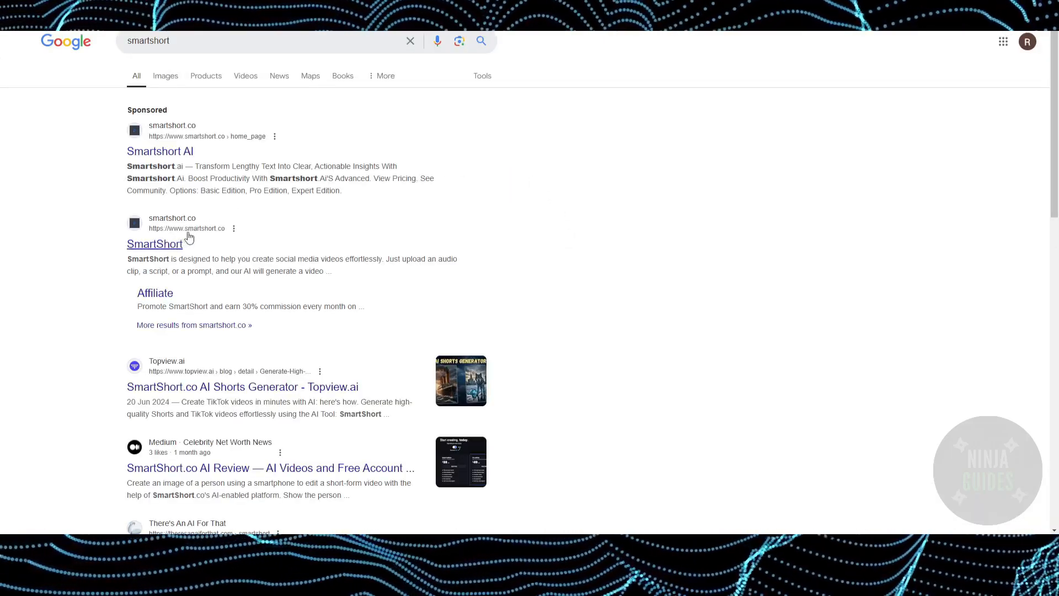
- Open the SmartShort site from the results and sign in with a Google account
{"action": "left_click", "coordinate": [154, 243]}
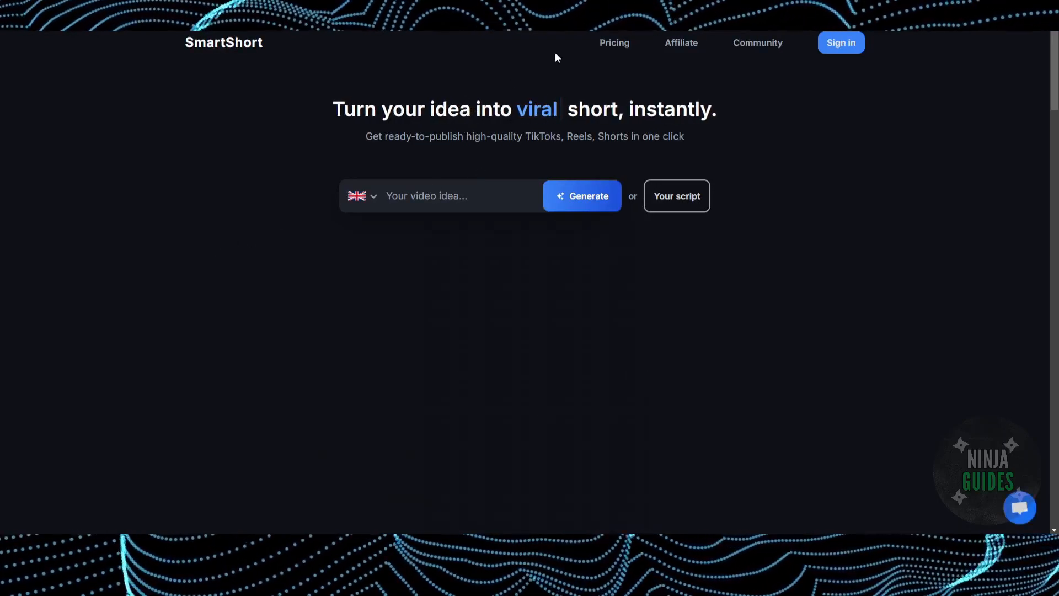
{"action": "left_click", "coordinate": [840, 42]}
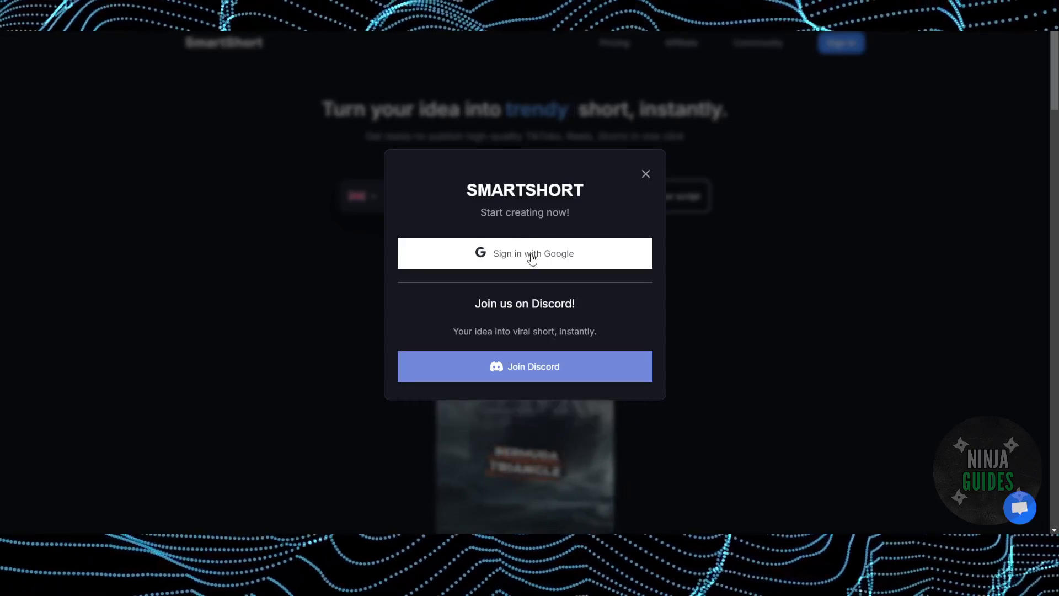
{"action": "left_click", "coordinate": [525, 253]}
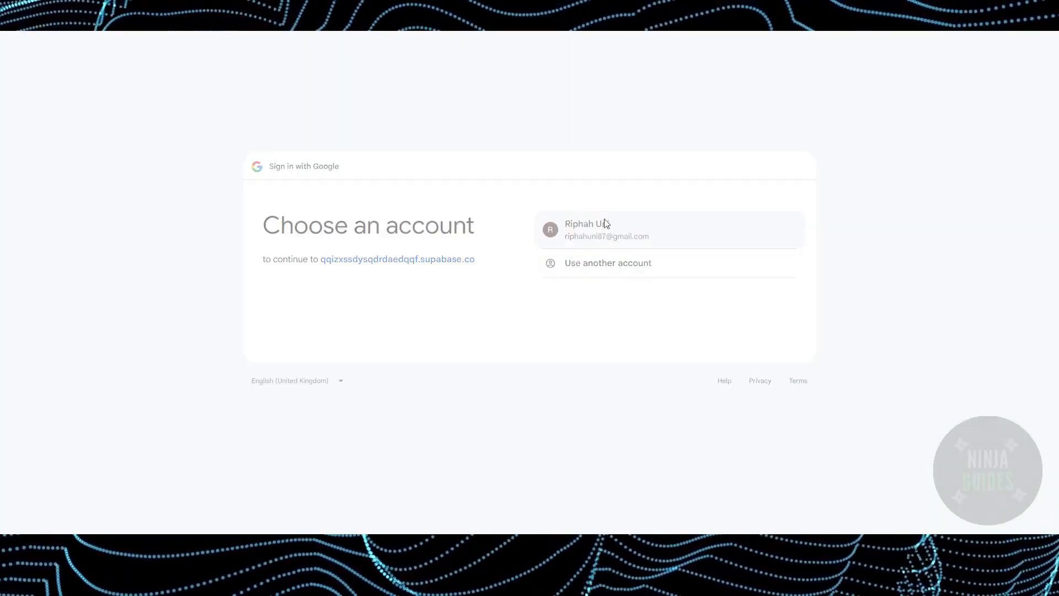
{"action": "left_click", "coordinate": [606, 229]}
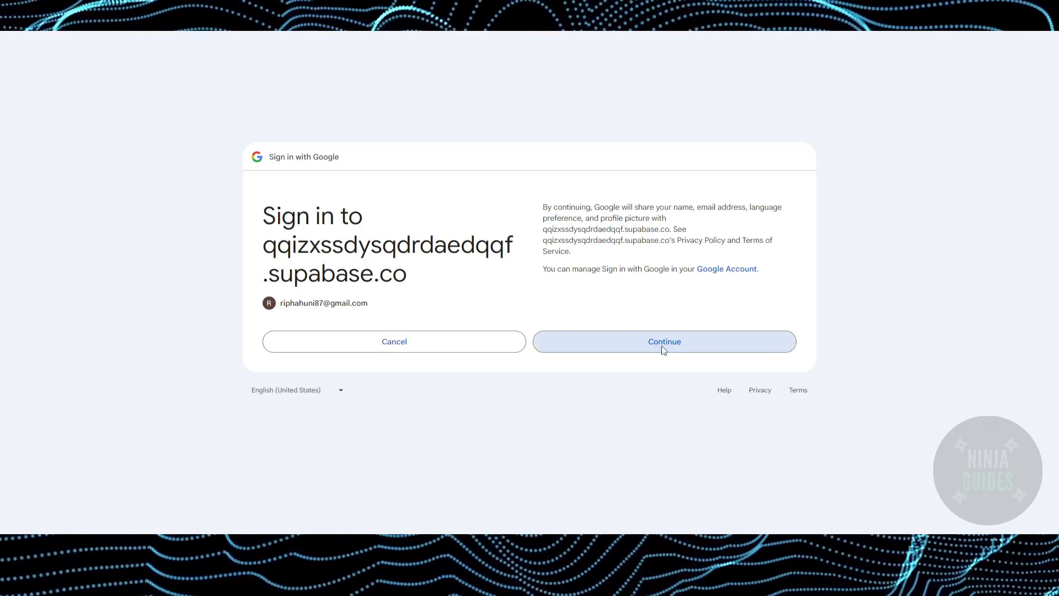
{"action": "left_click", "coordinate": [664, 341]}
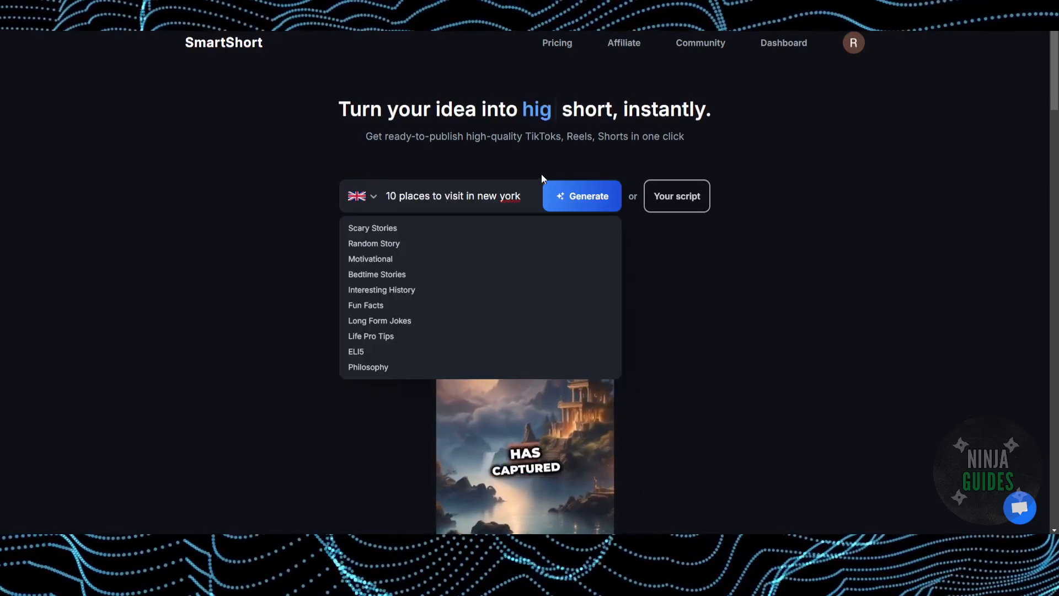
- Generate the New York attractions script and scroll through the 1177-character result
{"action": "left_click", "coordinate": [582, 196]}
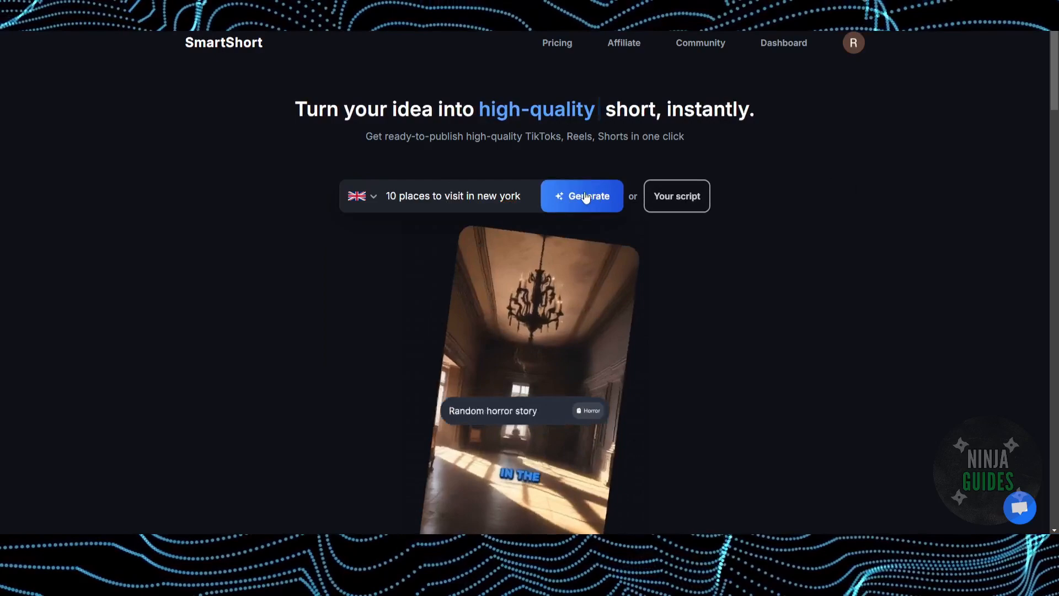
{"action": "left_click", "coordinate": [581, 196]}
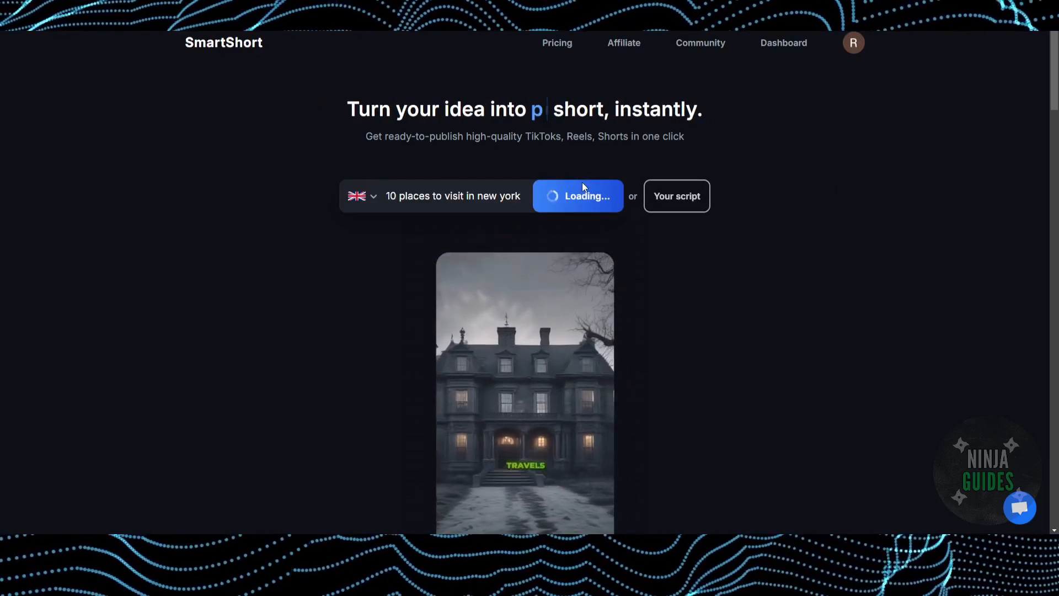
{"action": "left_click", "coordinate": [578, 196]}
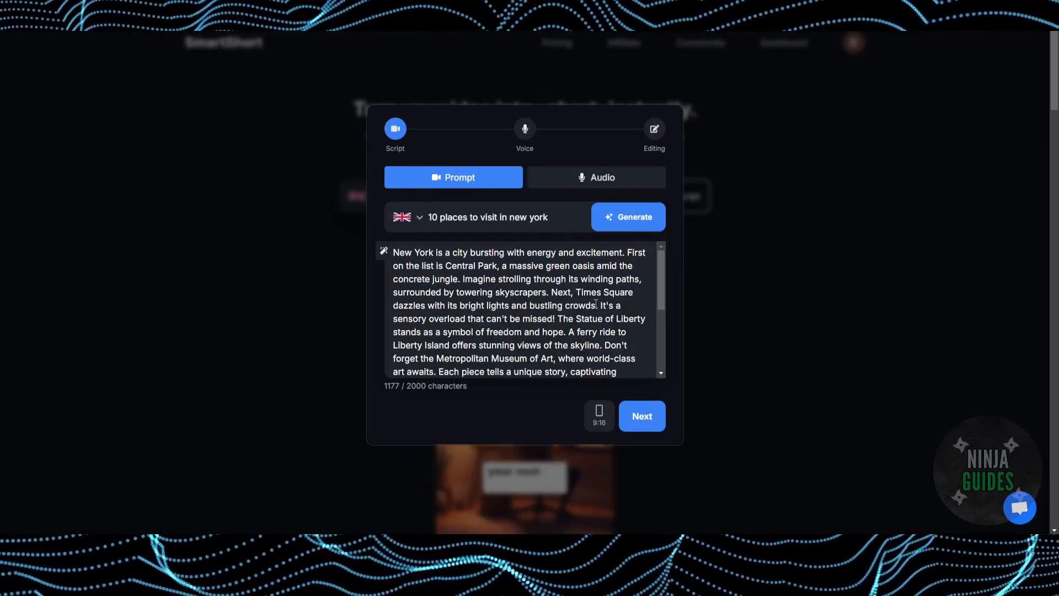
{"action": "scroll", "scroll_direction": "down", "scroll_amount": 3}
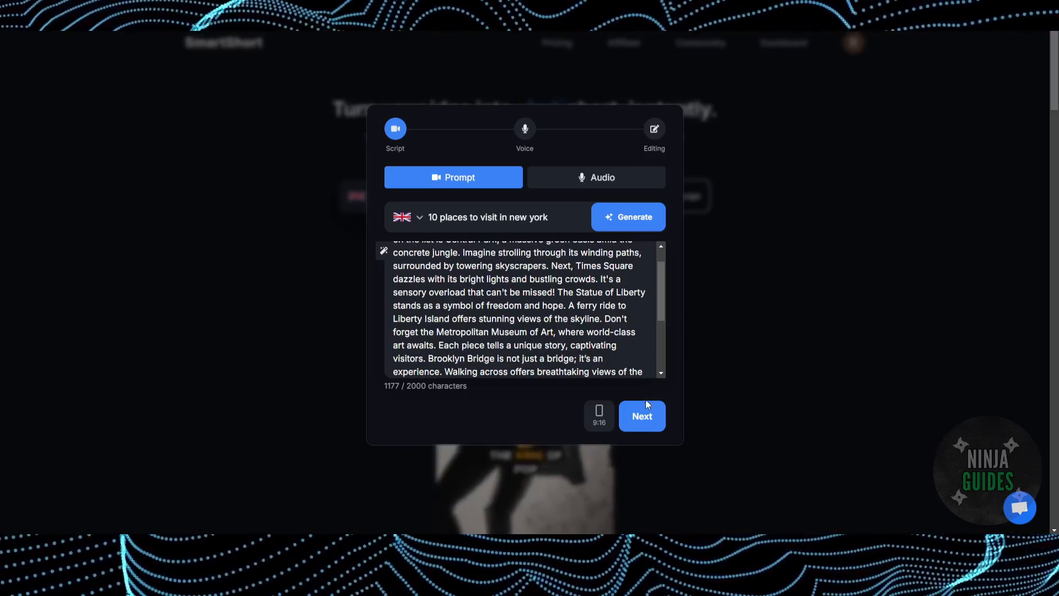
- Advance to the voice step and pick the Alloy narration voice
{"action": "left_click", "coordinate": [642, 415]}
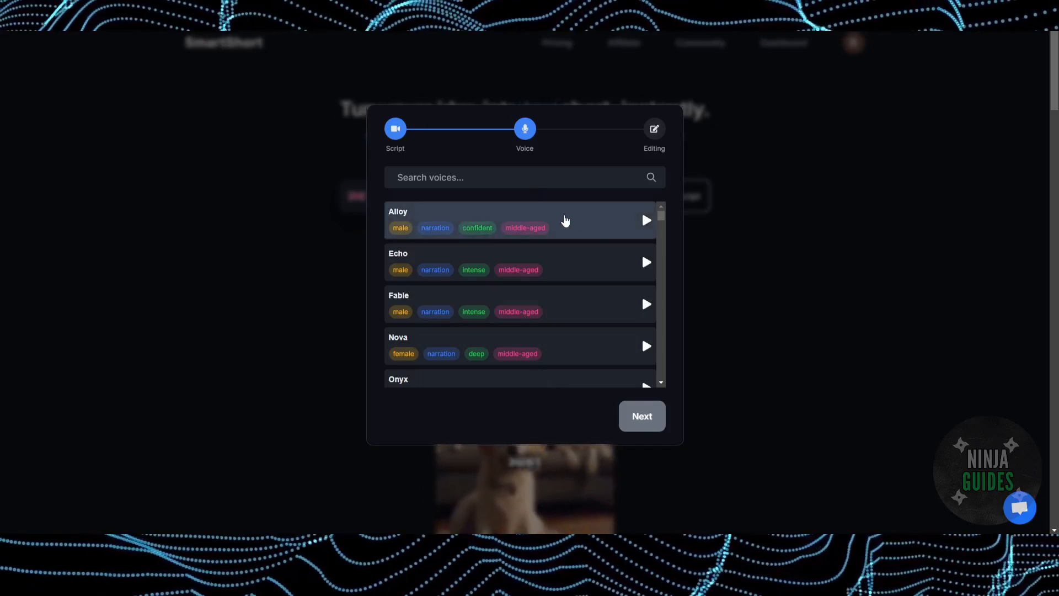
{"action": "mouse_move", "coordinate": [646, 253]}
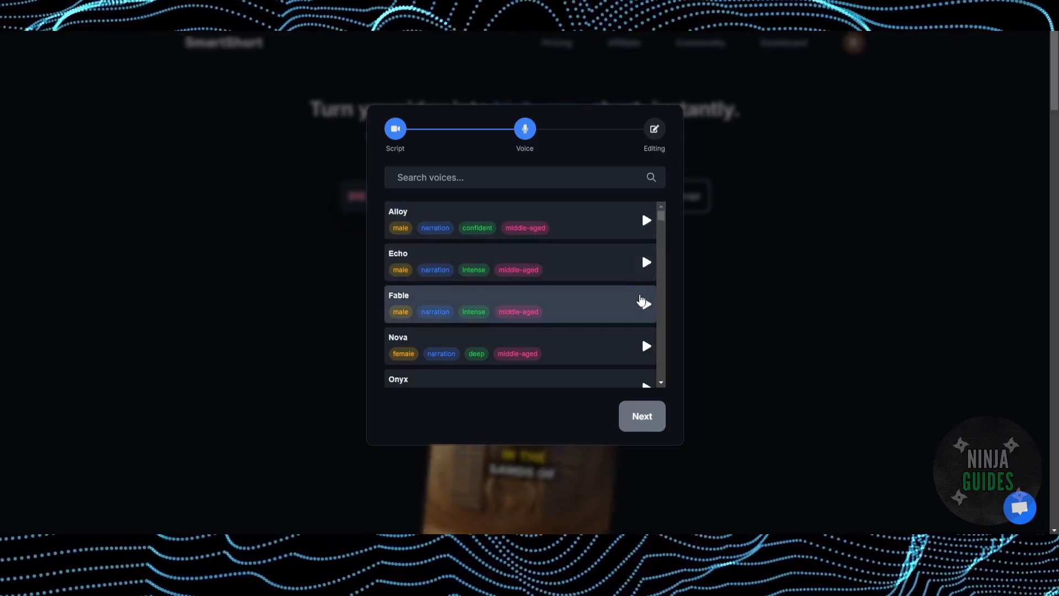
{"action": "scroll", "scroll_direction": "down", "scroll_amount": 3}
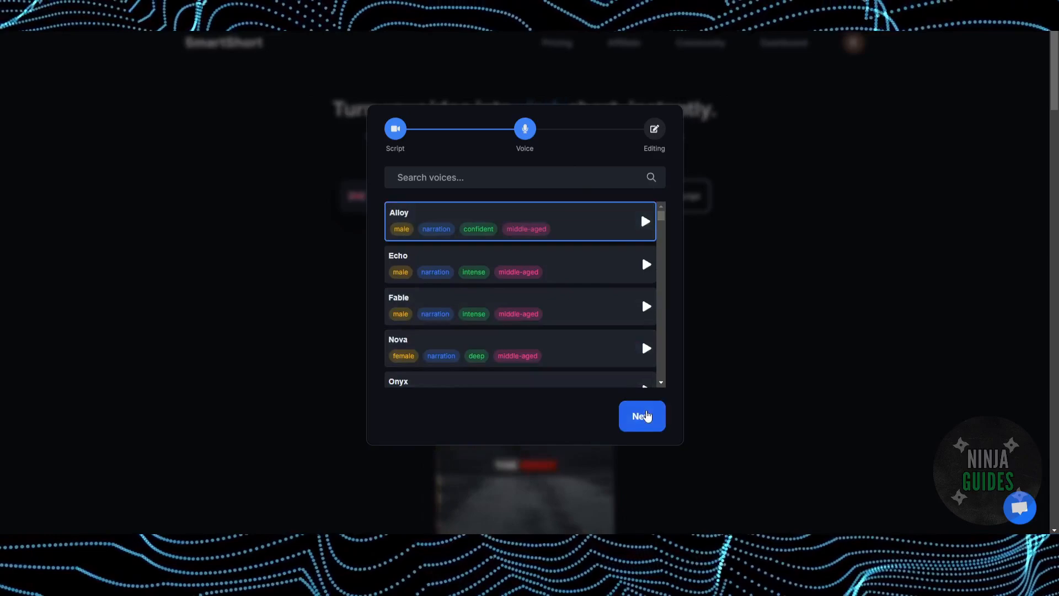
- Choose the Realistic image style instead of Dark and start video generation
{"action": "left_click", "coordinate": [642, 416]}
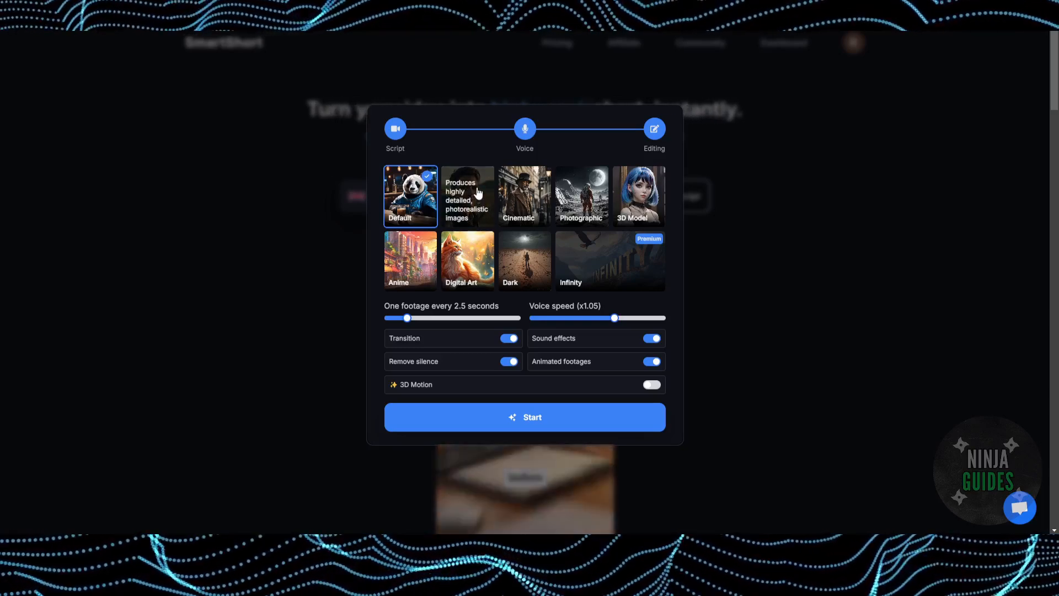
{"action": "left_click", "coordinate": [525, 260]}
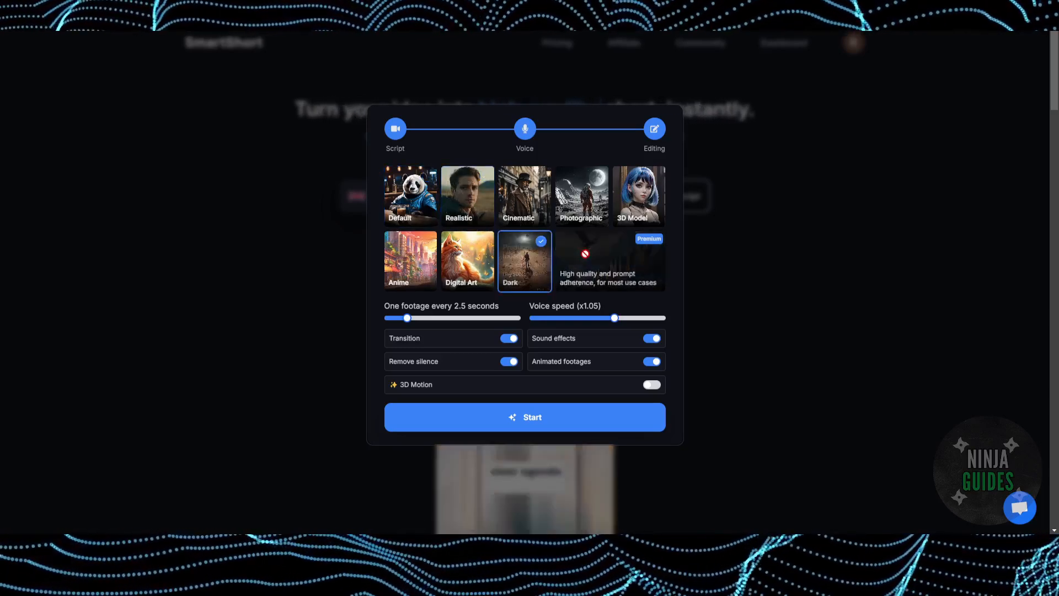
{"action": "left_click", "coordinate": [468, 195]}
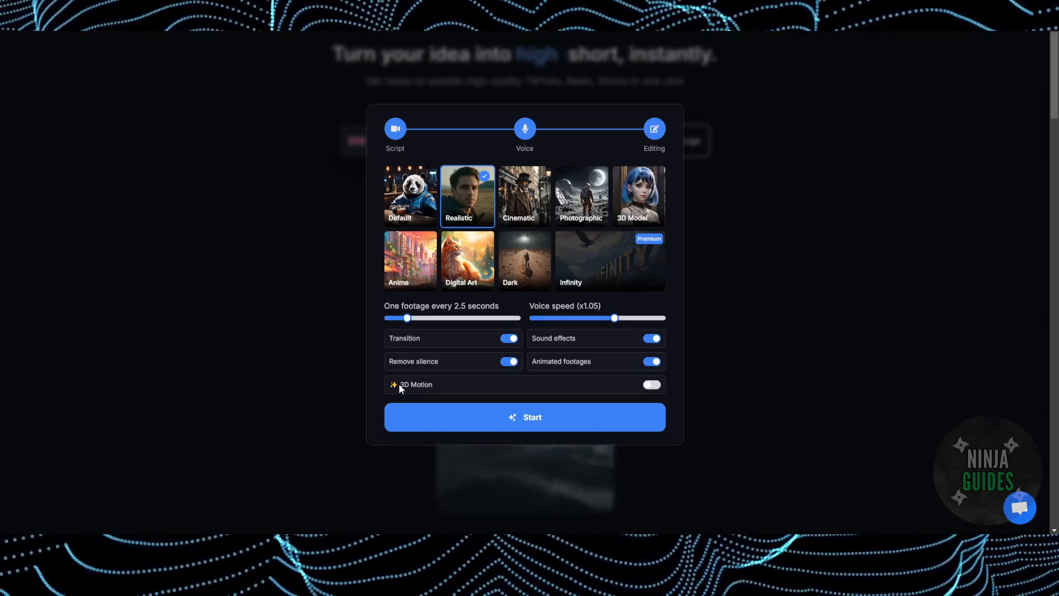
{"action": "left_click", "coordinate": [524, 417]}
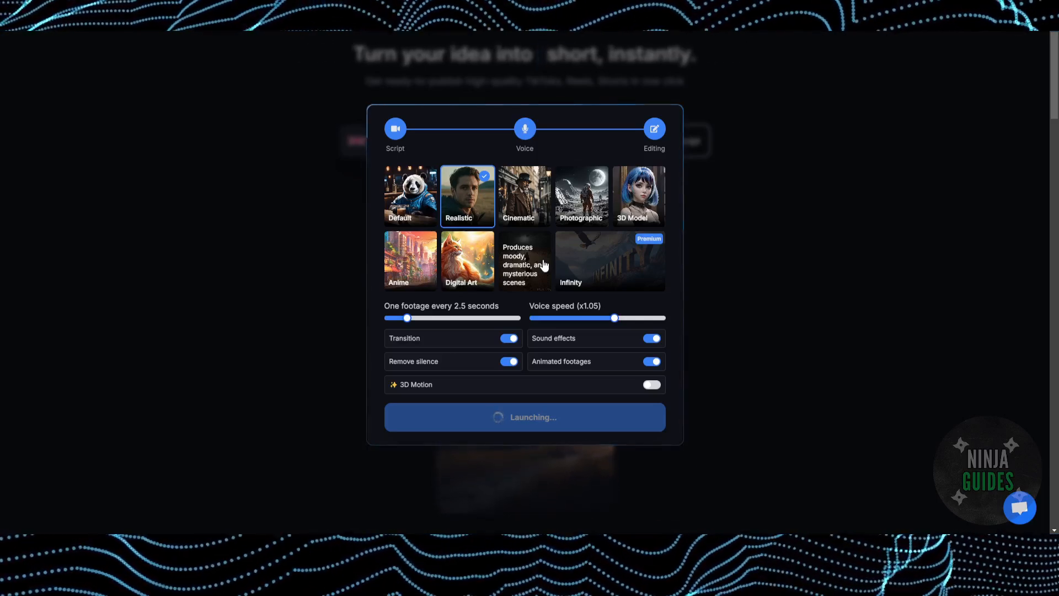
- Wait until 'Explore NYC's Hidden Gems!' shows as Ready in My Files
{"action": "left_click", "coordinate": [524, 417]}
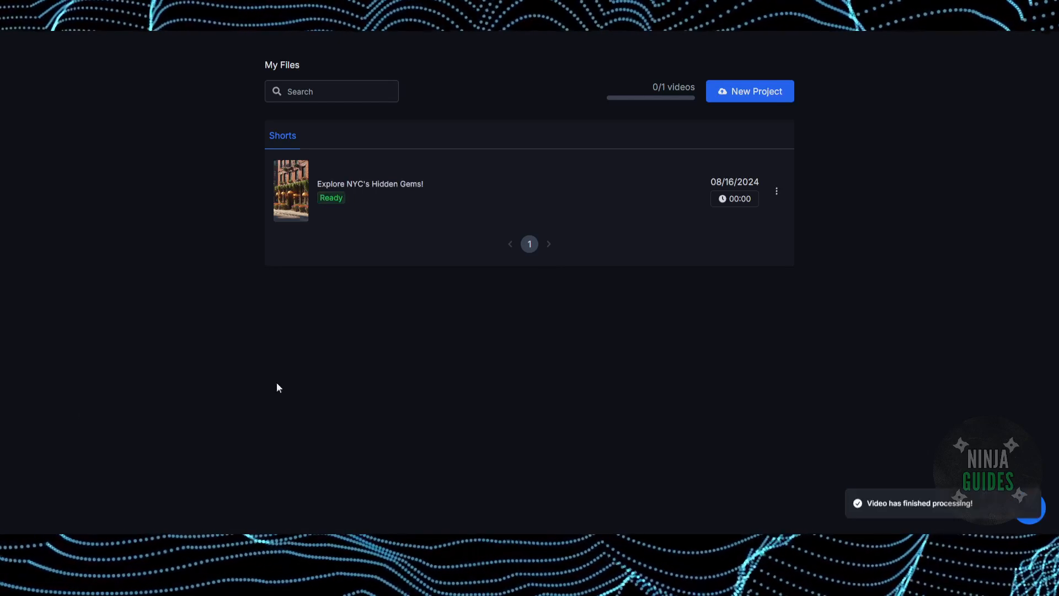
{"action": "mouse_move", "coordinate": [349, 206]}
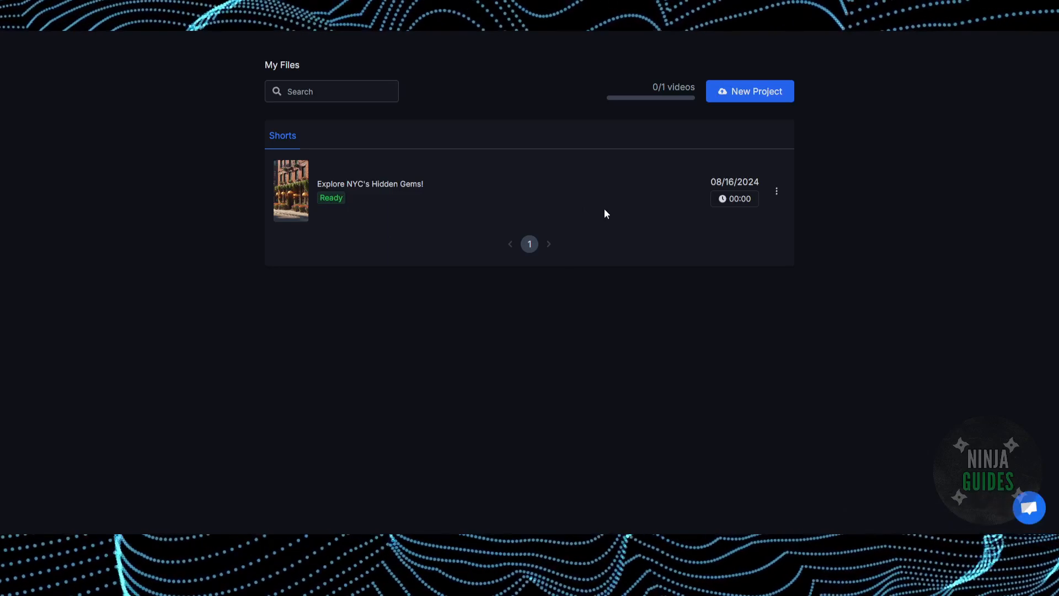
{"action": "mouse_move", "coordinate": [582, 218]}
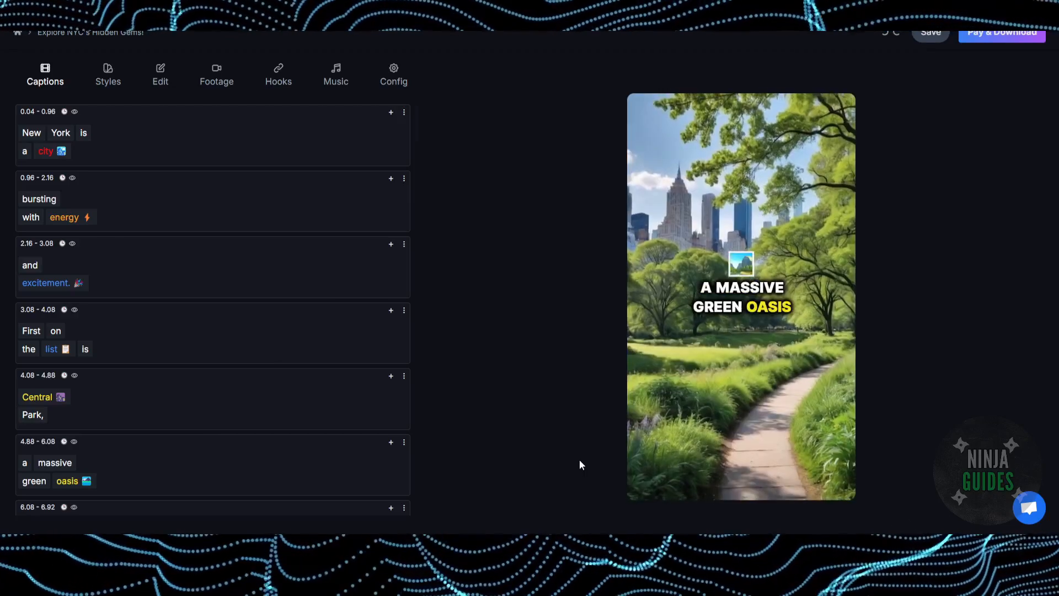
{"action": "left_click", "coordinate": [740, 297]}
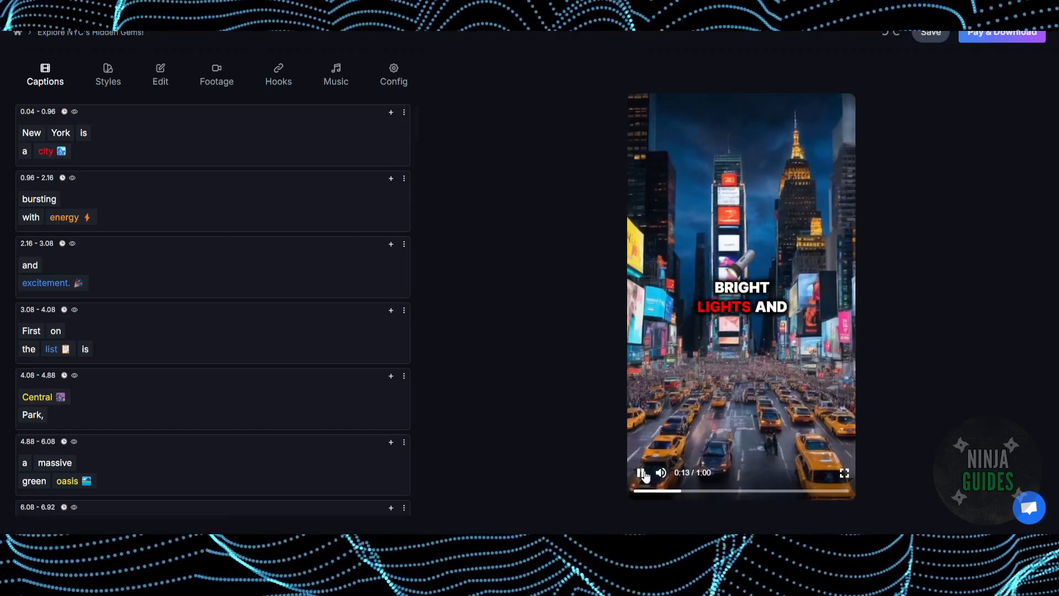
{"action": "left_click", "coordinate": [640, 472]}
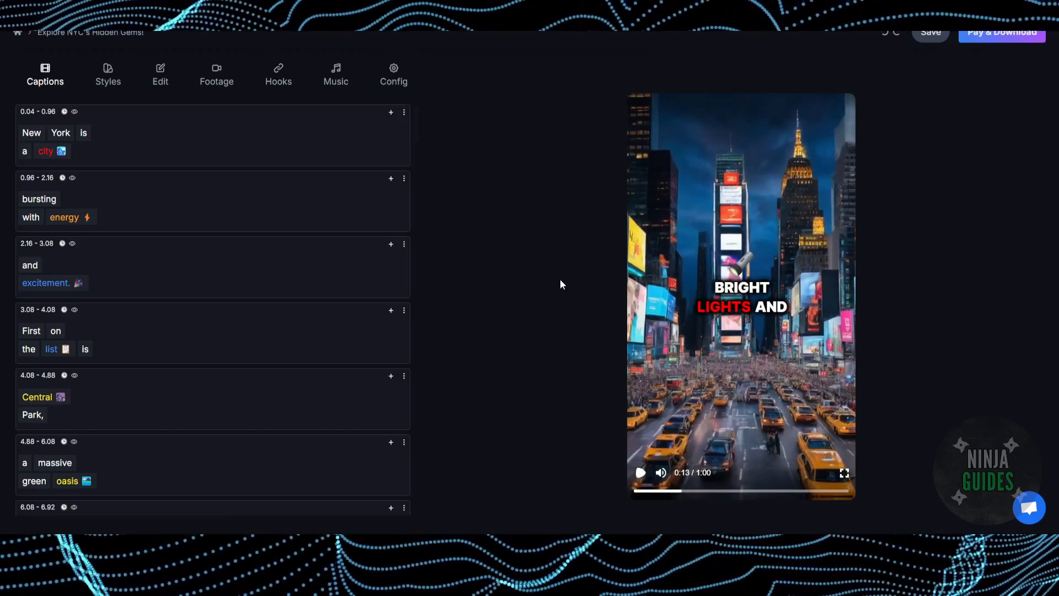
{"action": "left_click", "coordinate": [641, 472]}
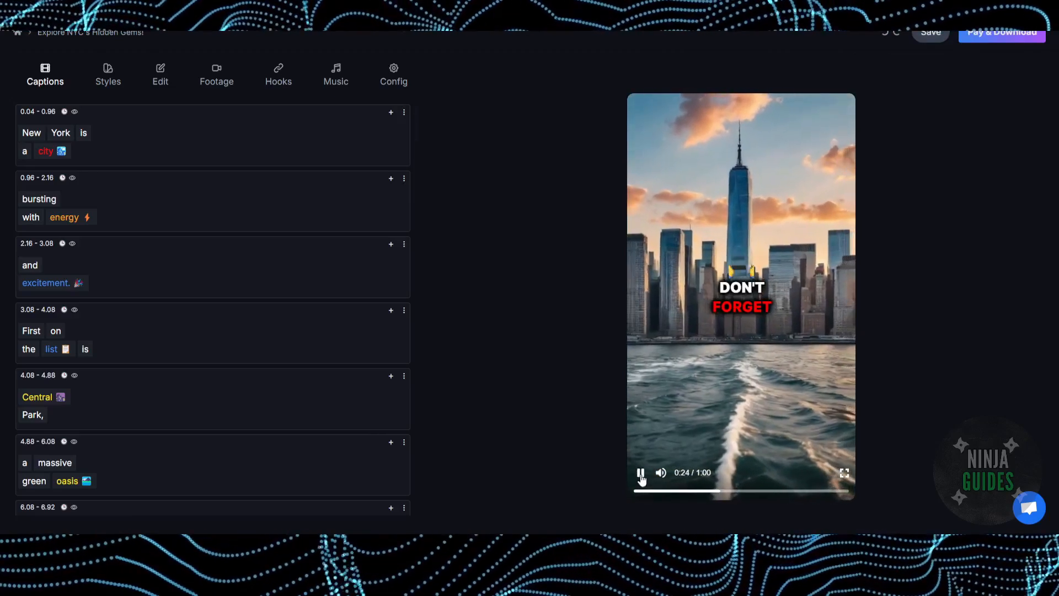
{"action": "left_click", "coordinate": [640, 487]}
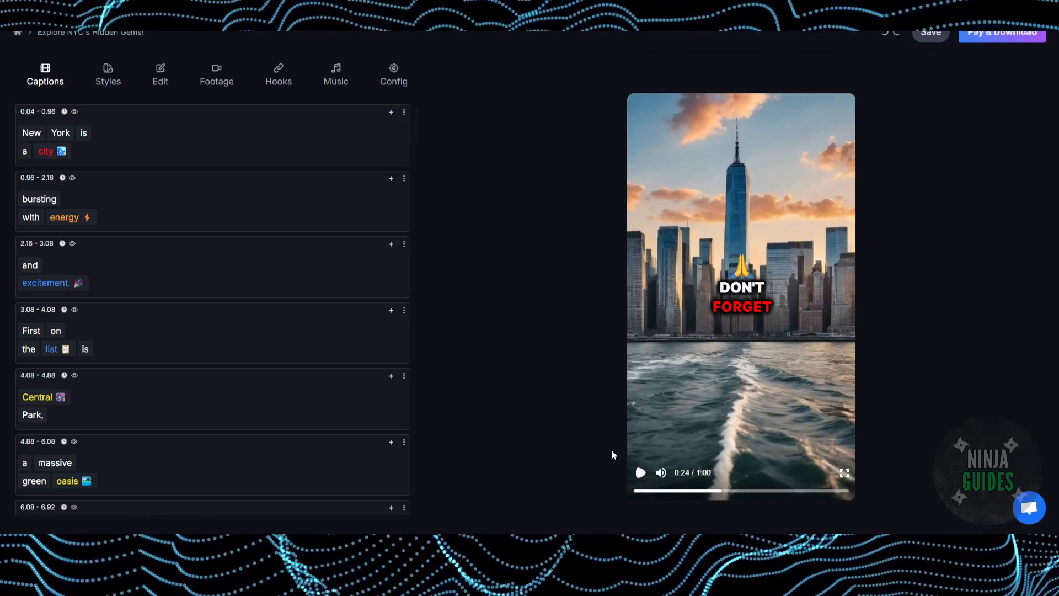
- Switch from Styles to the Hooks section showing the Subscribe hook
{"action": "left_click", "coordinate": [108, 75]}
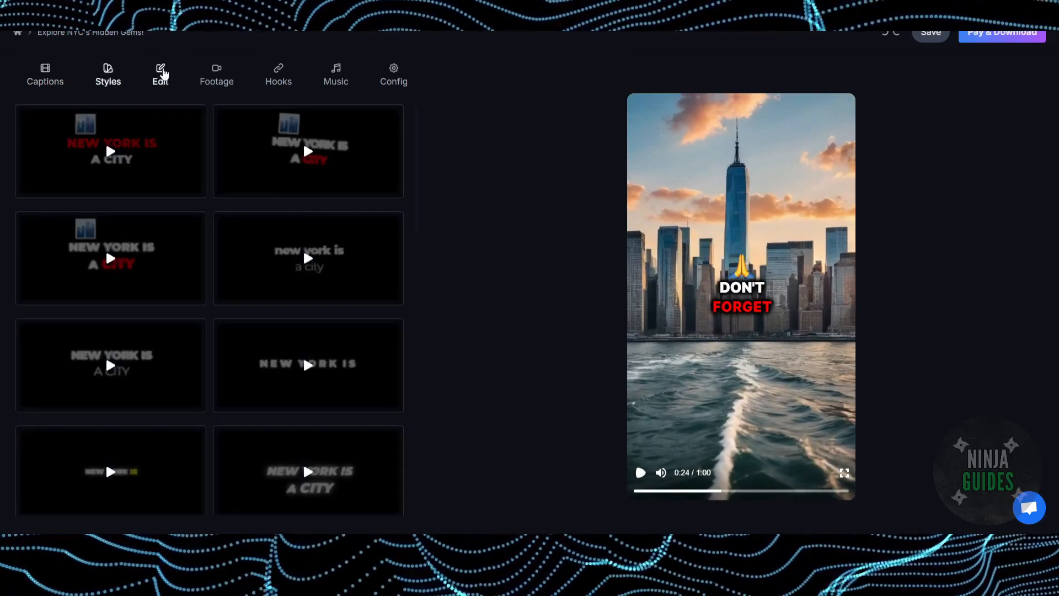
{"action": "left_click", "coordinate": [278, 75]}
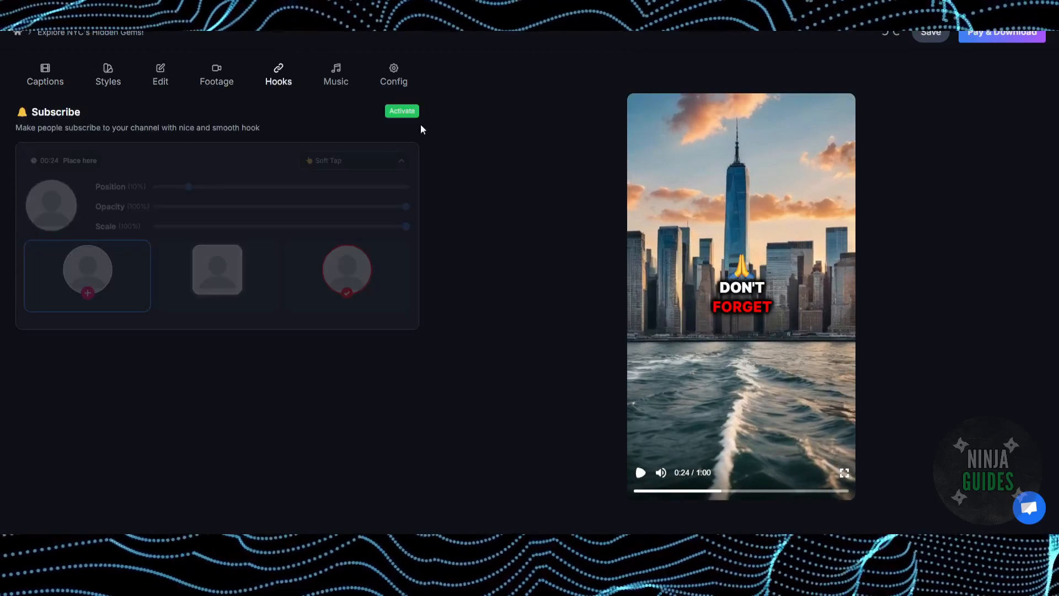